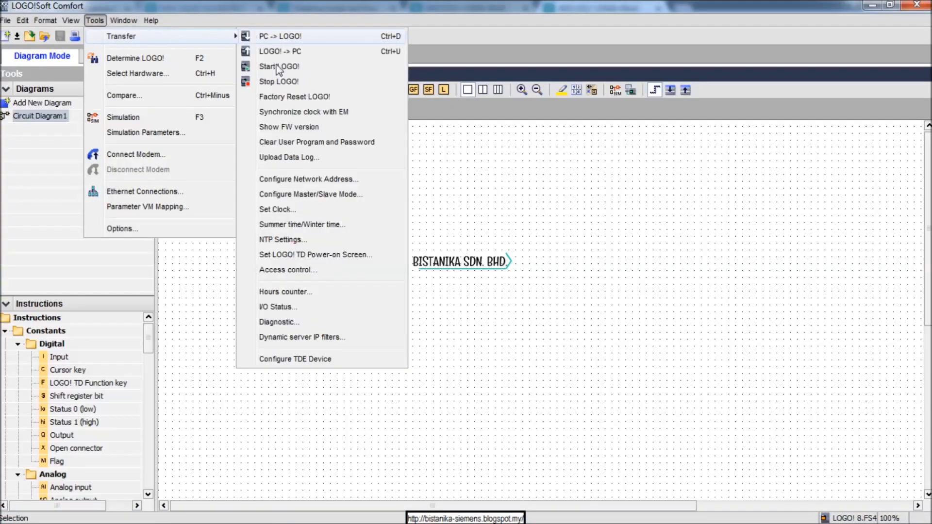
{"action": "mouse_move", "coordinate": [288, 273]}
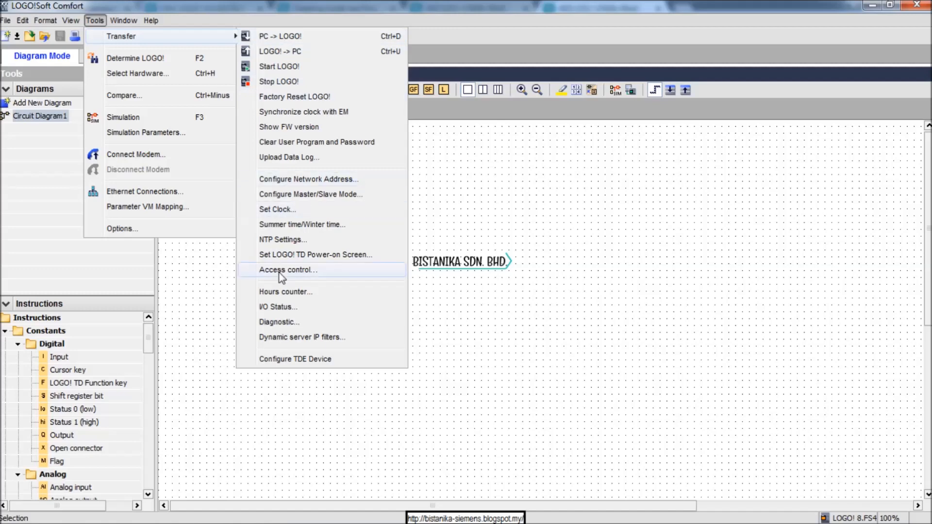
Step: Launch Tools > Transfer > Access control to show the Interface dialog
{"action": "left_click", "coordinate": [135, 58]}
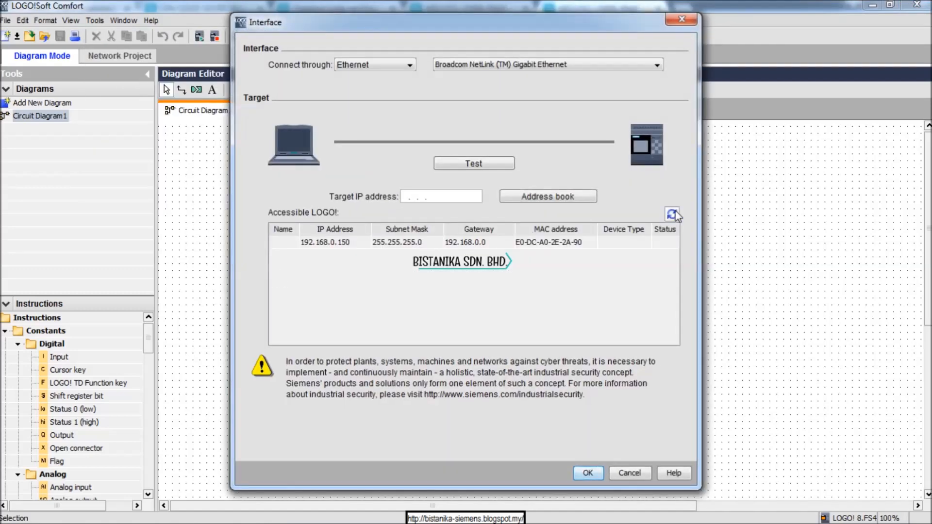
Step: Refresh the device list and connect to the LOGO! at 192.168.0.3
{"action": "left_click", "coordinate": [672, 214]}
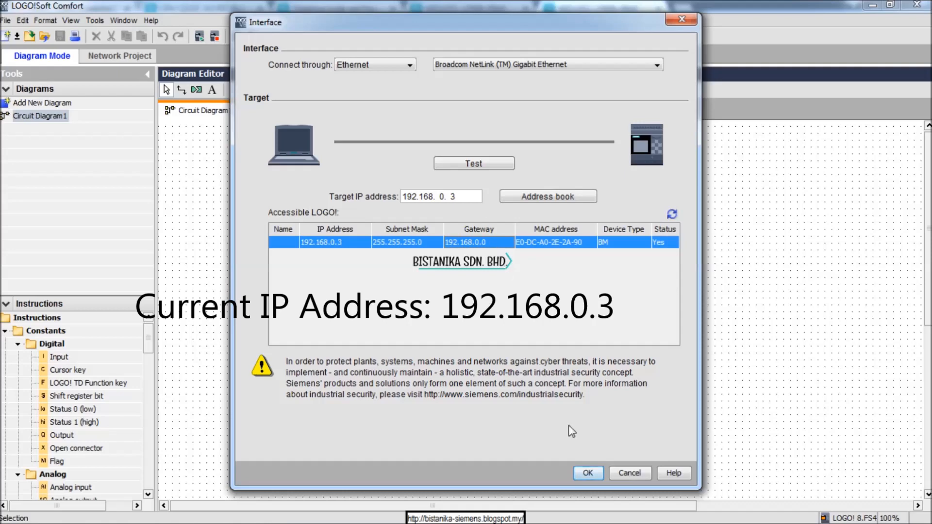
{"action": "left_click", "coordinate": [587, 472]}
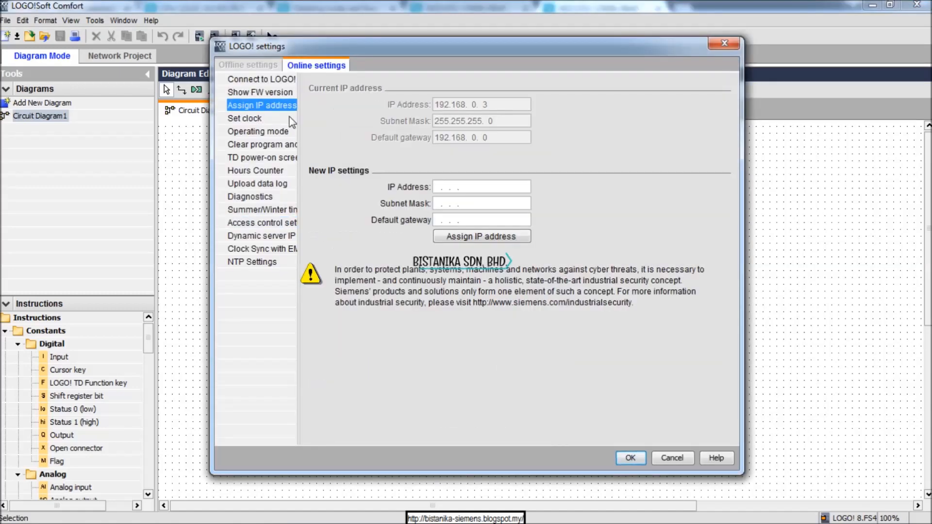
Step: Enter new IP 192.168.0.10, subnet mask 255.255.255.0 and gateway 192.168.0.0
{"action": "left_click", "coordinate": [482, 186]}
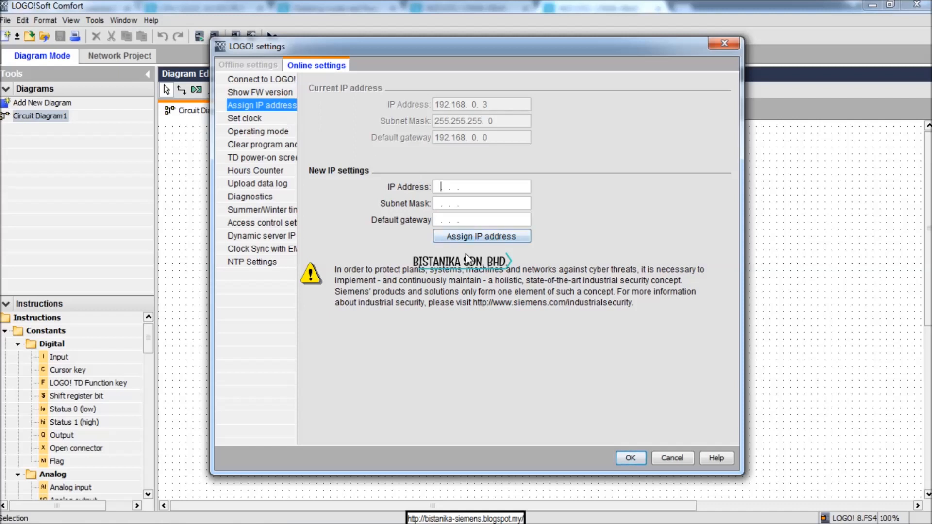
{"action": "type", "text": "192"}
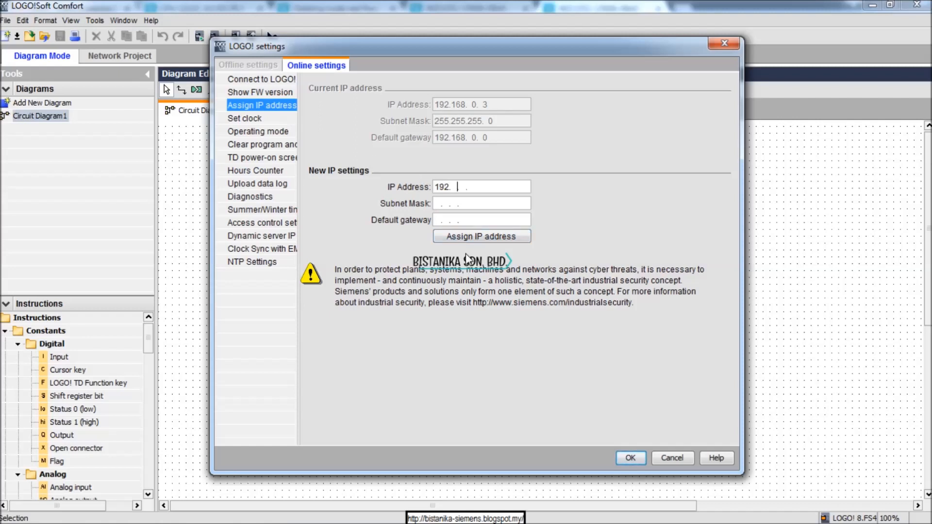
{"action": "type", "text": "168."}
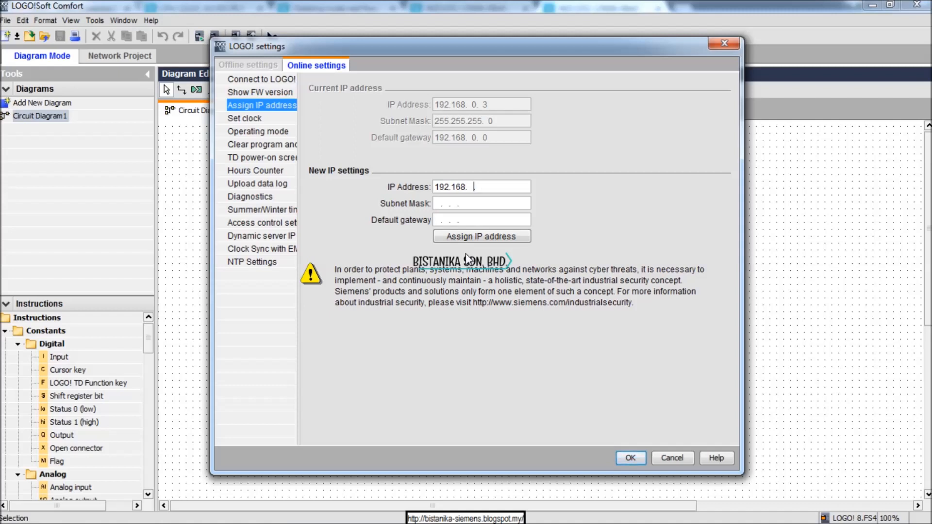
{"action": "type", "text": "0"}
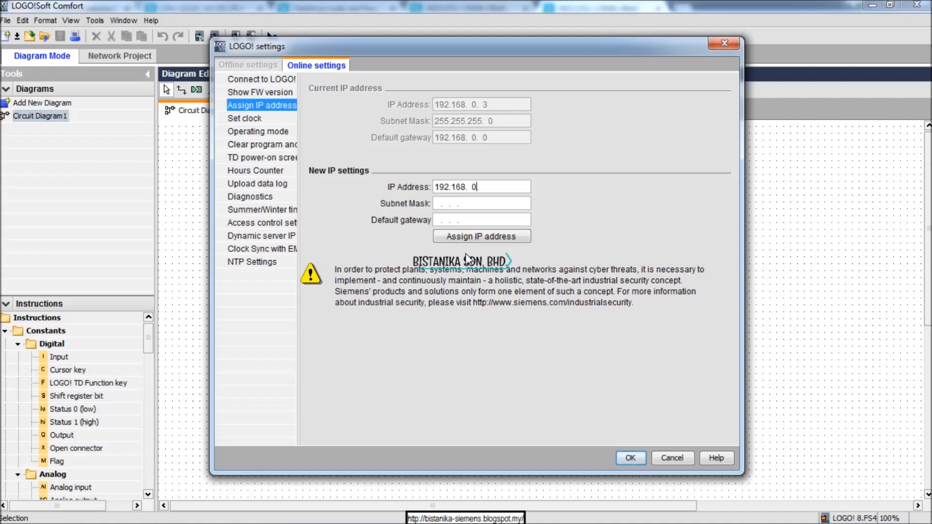
{"action": "type", "text": "10"}
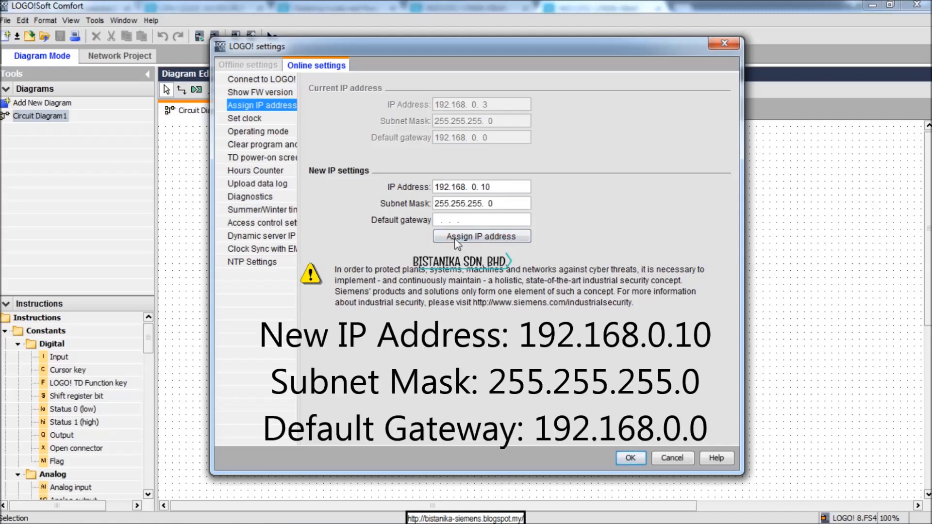
{"action": "type", "text": "192.168"}
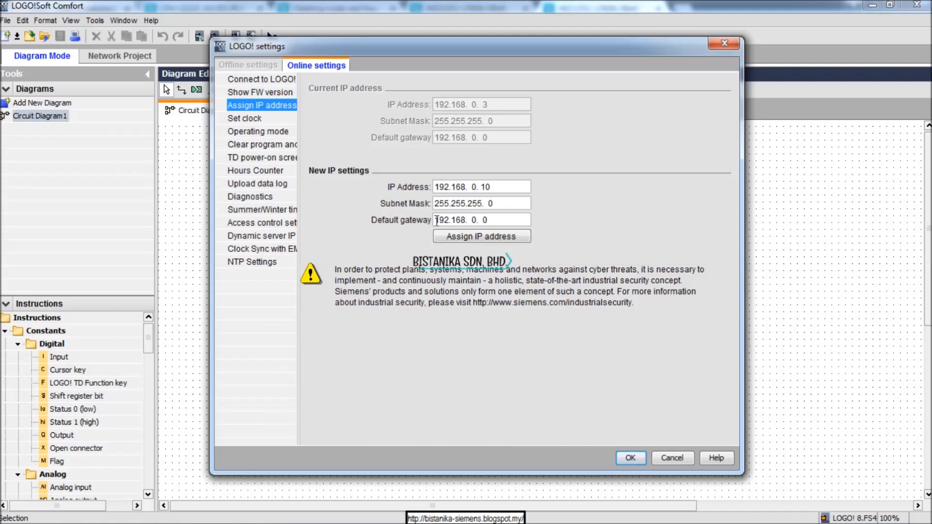
Step: Assign the new address to the module, acknowledge success, and close settings
{"action": "left_click", "coordinate": [482, 236]}
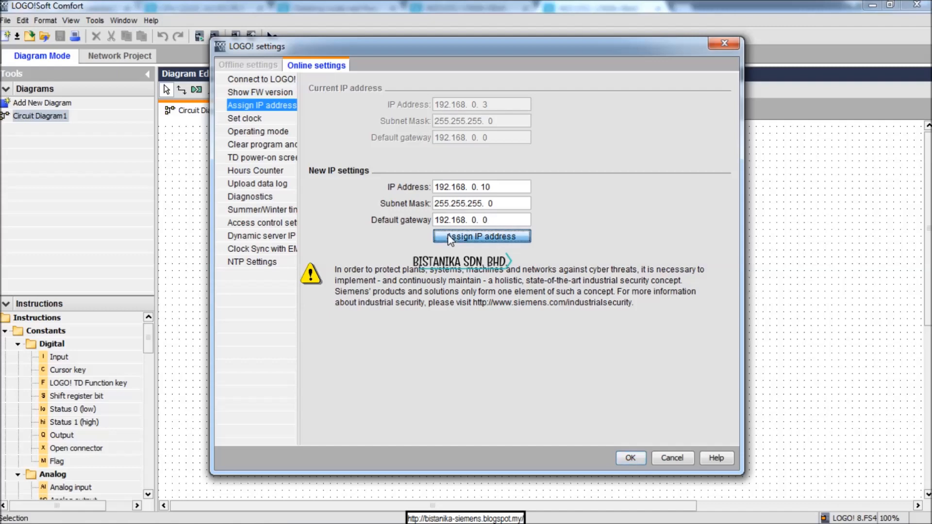
{"action": "left_click", "coordinate": [482, 236]}
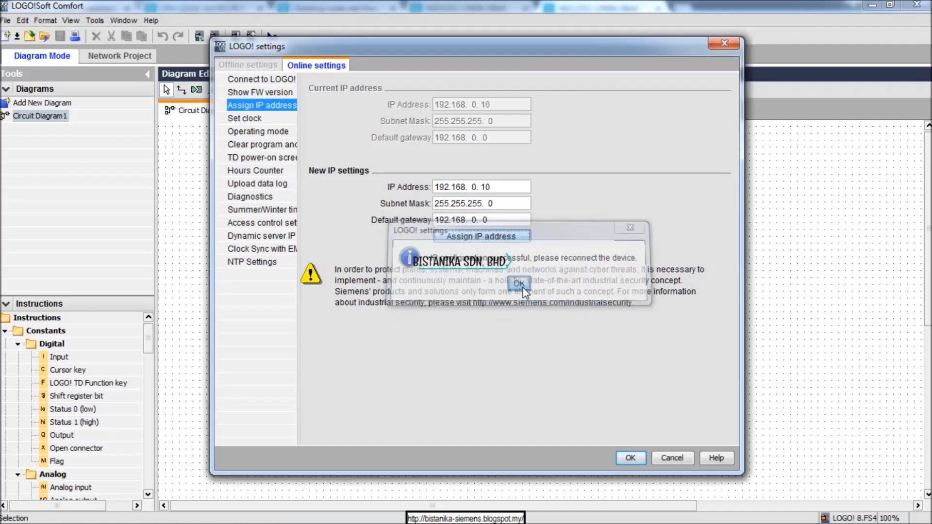
{"action": "left_click", "coordinate": [516, 282]}
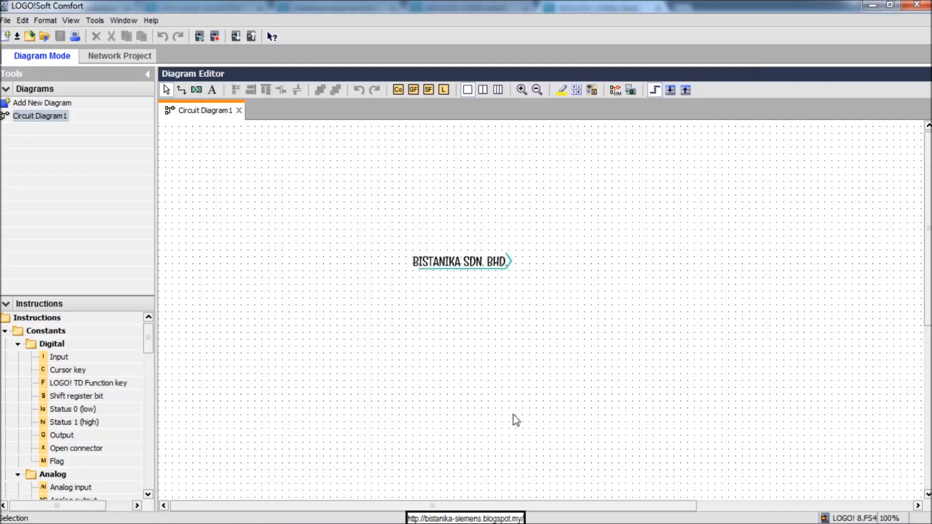
{"action": "left_click", "coordinate": [95, 20]}
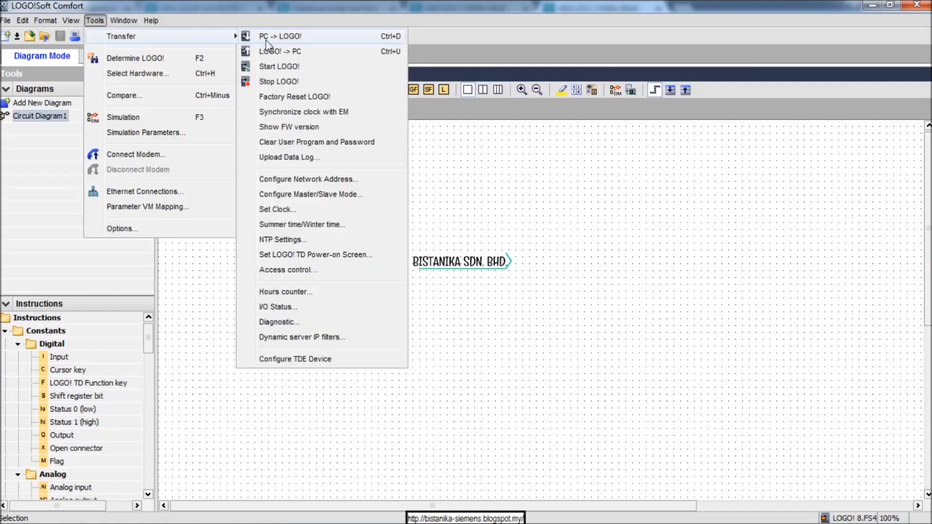
{"action": "mouse_move", "coordinate": [299, 274]}
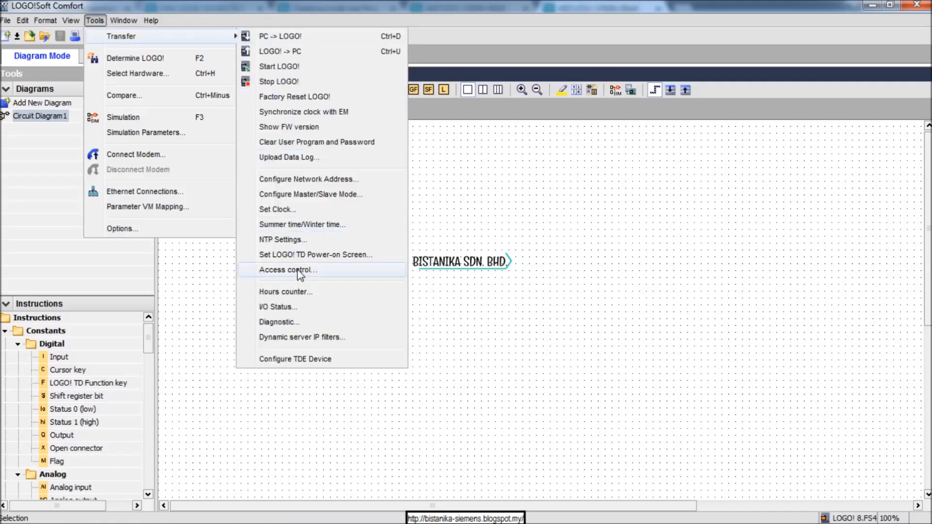
Step: Reopen access control, rescan, and select the module now at 192.168.0.10
{"action": "left_click", "coordinate": [289, 269]}
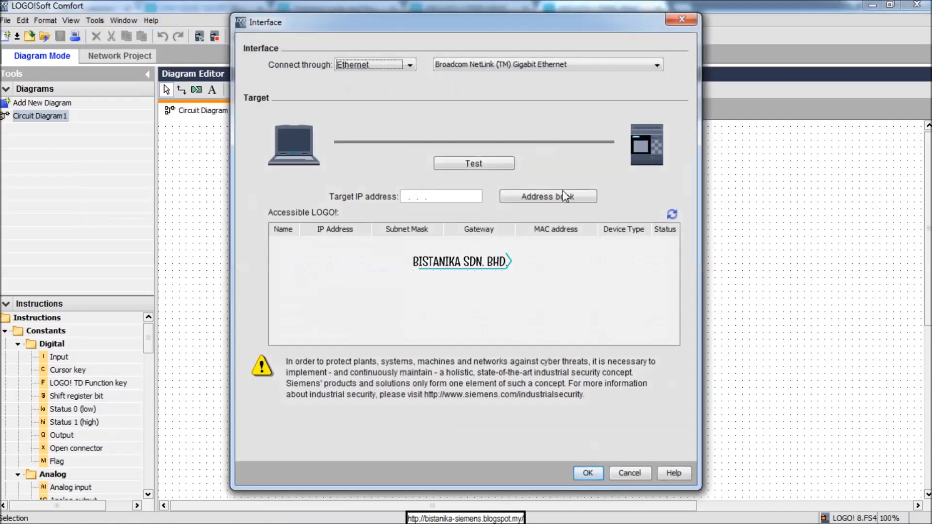
{"action": "left_click", "coordinate": [672, 214]}
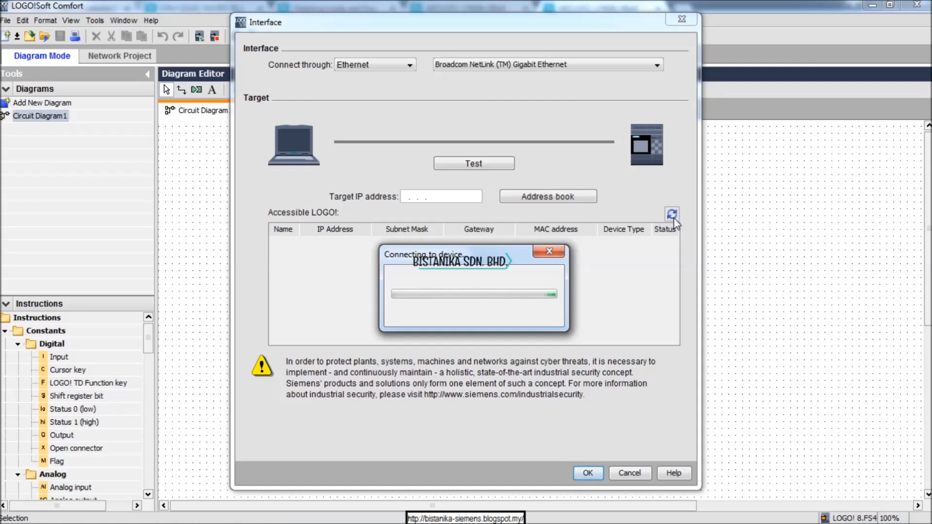
{"action": "left_click", "coordinate": [672, 214]}
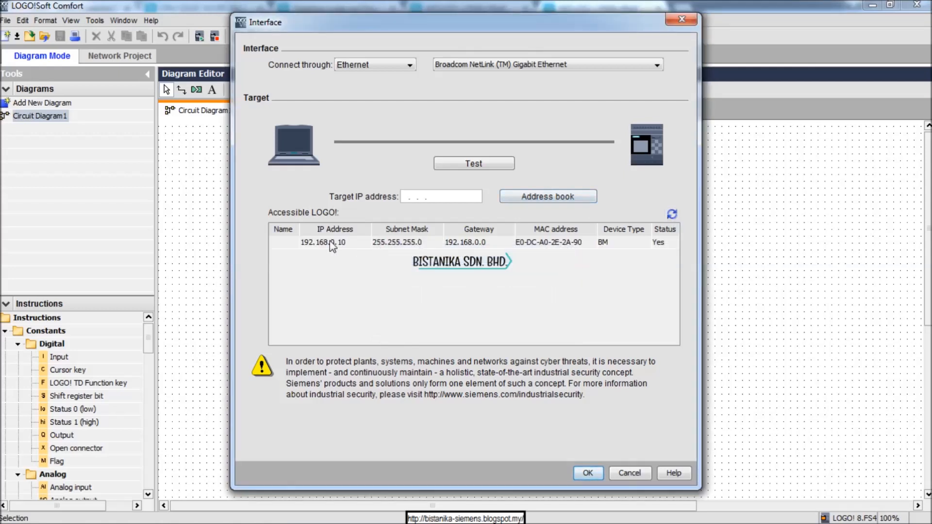
{"action": "left_click", "coordinate": [323, 242]}
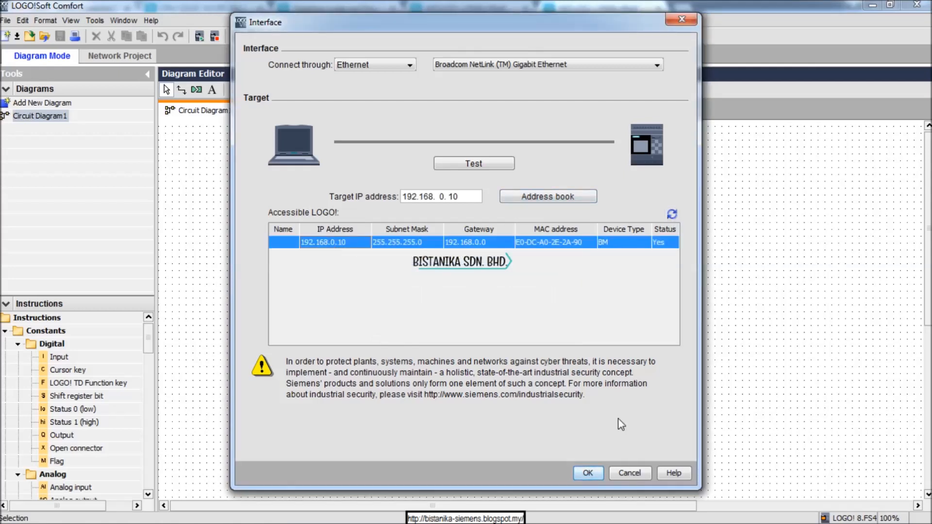